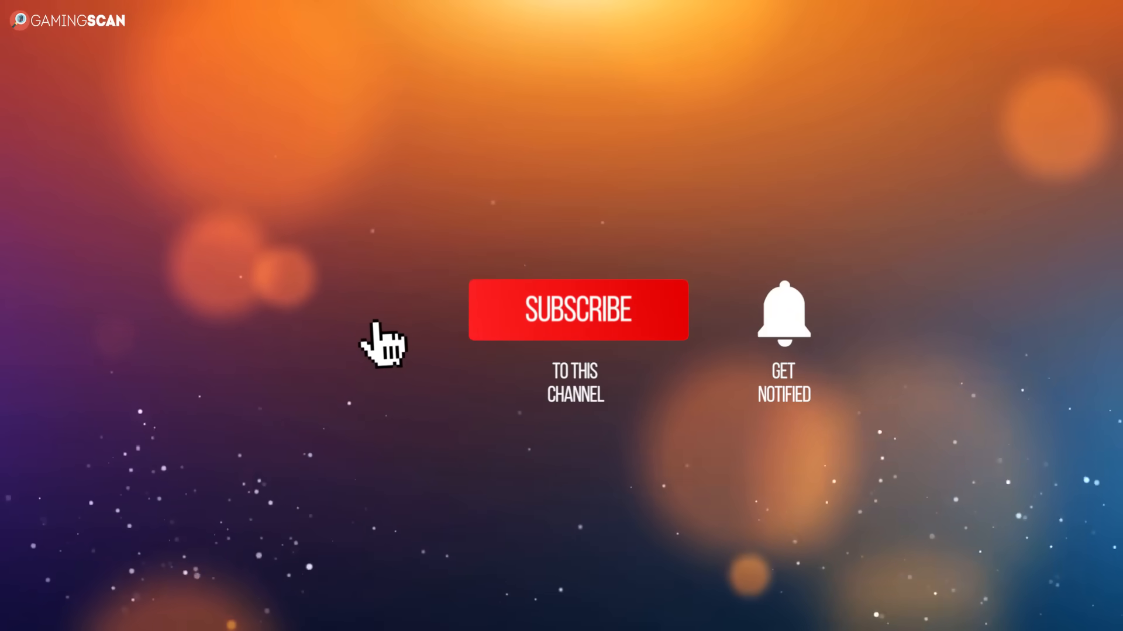
# Step: Click the red Subscribe button in the outro so it disappears, leaving the GET NOTIFIED bell
pyautogui.click(577, 310)
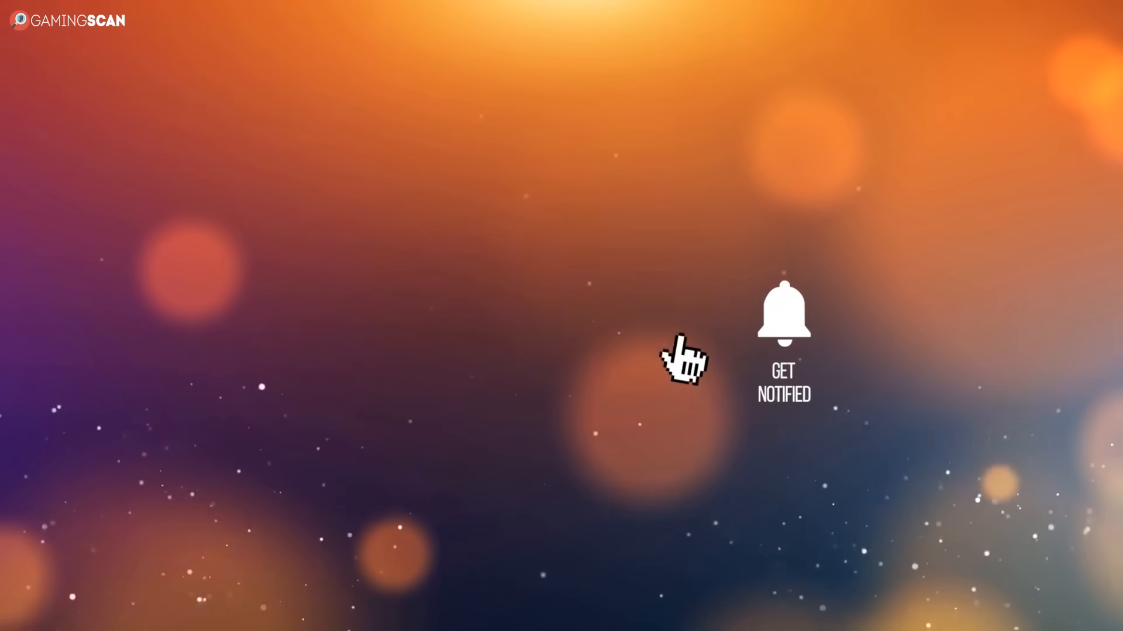